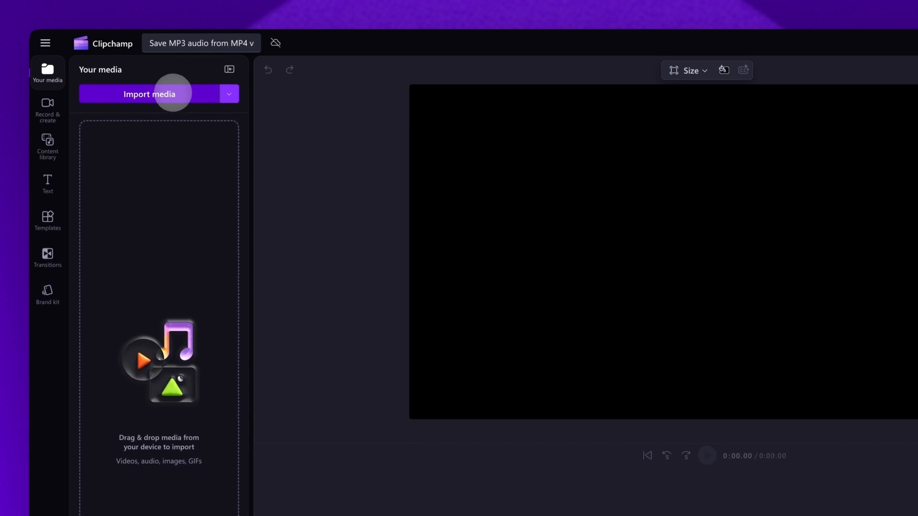
Import the singer video My video.mp4 and place it on the timeline.
click(149, 93)
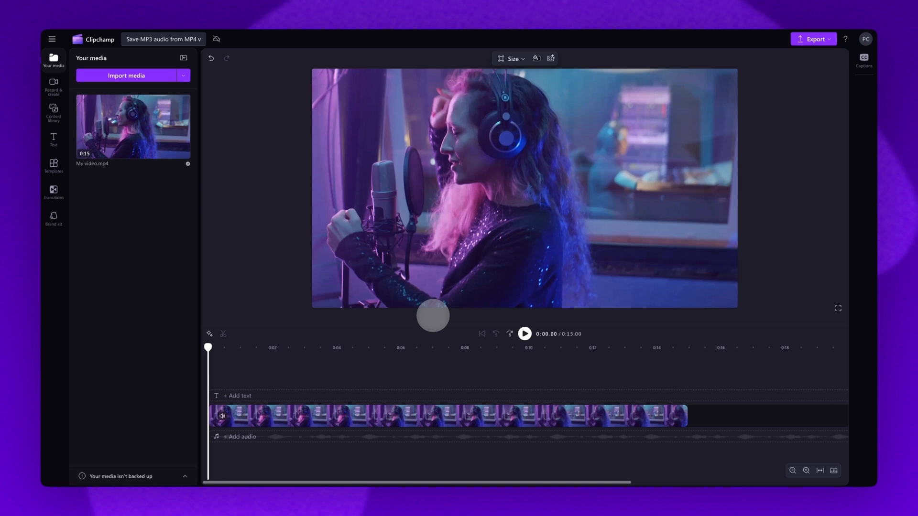
Select the My video.mp4 clip on the timeline to show its property panel.
click(409, 416)
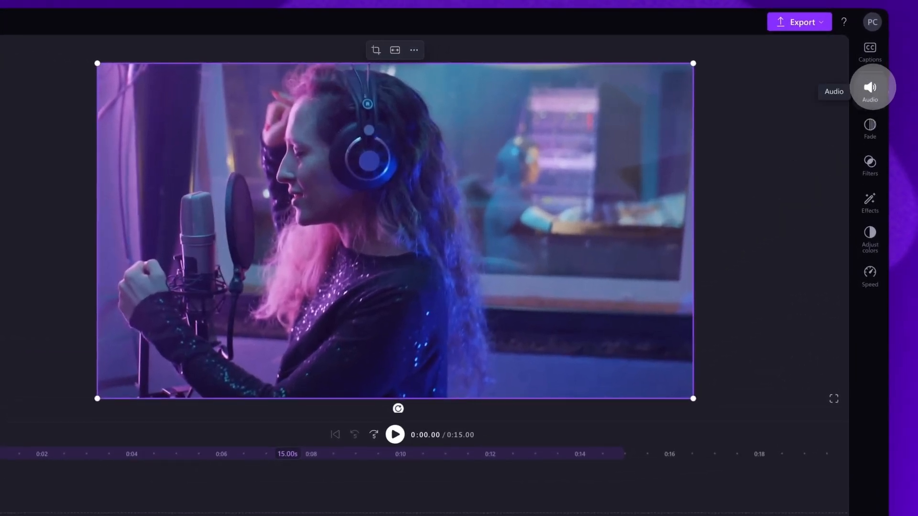
Detach the clip's audio onto its own track from the Audio tab.
click(869, 87)
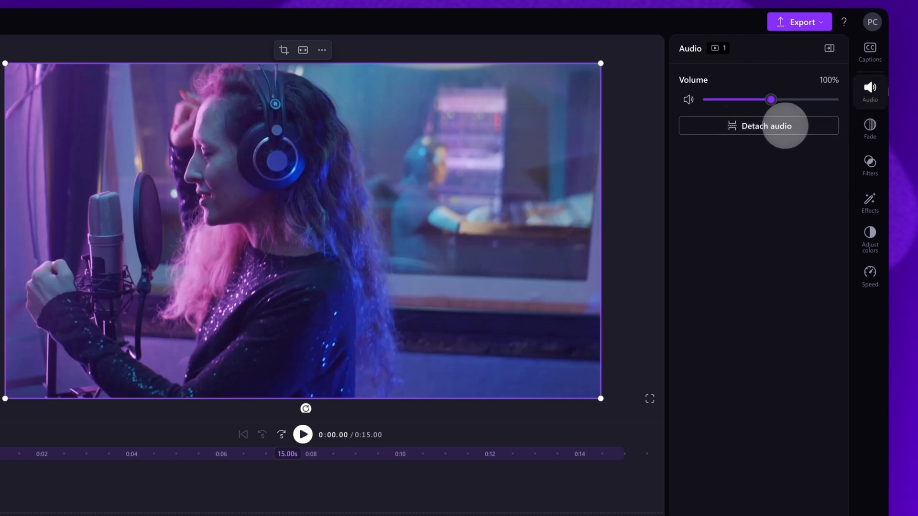
click(758, 125)
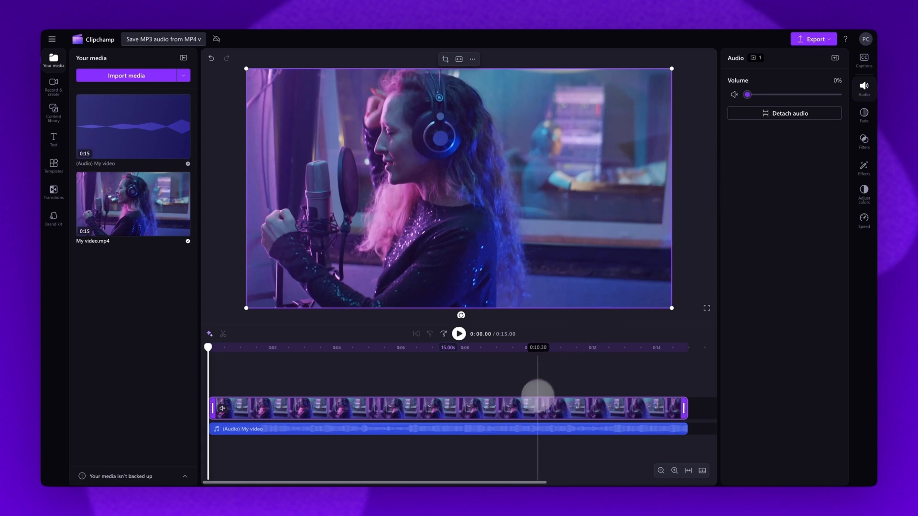
Delete the video clip, keeping only the audio, and export the project as audio-only.
click(451, 428)
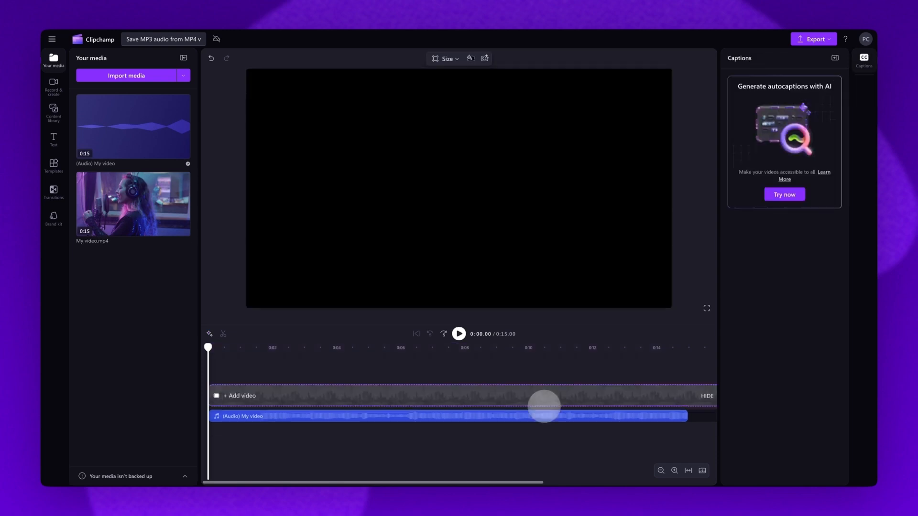
click(541, 406)
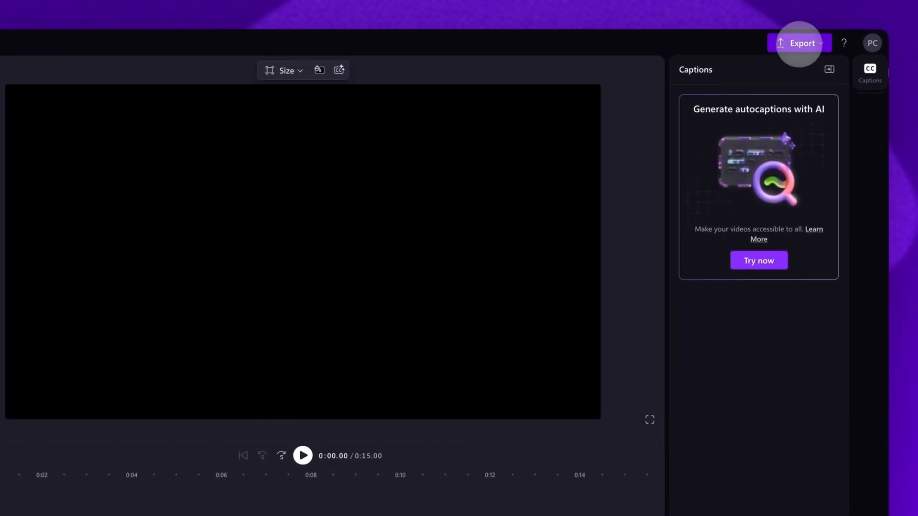
click(799, 43)
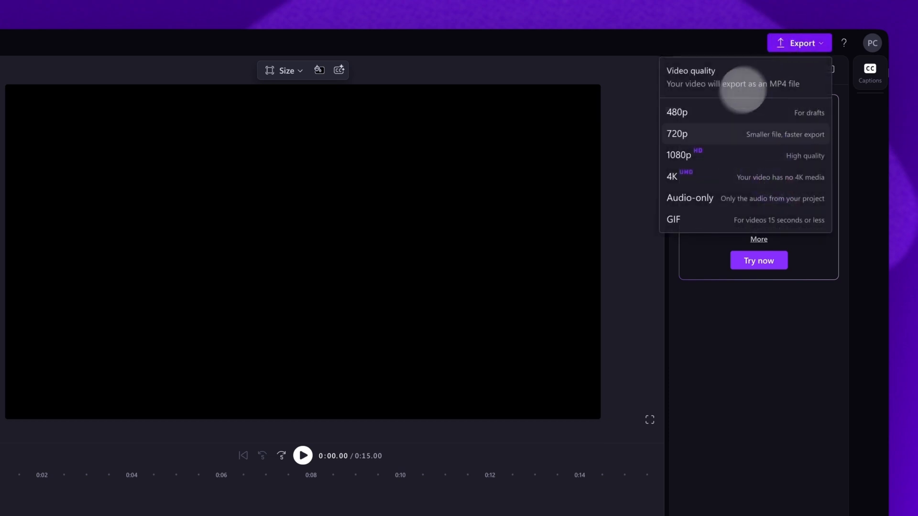
mouse_move(749, 198)
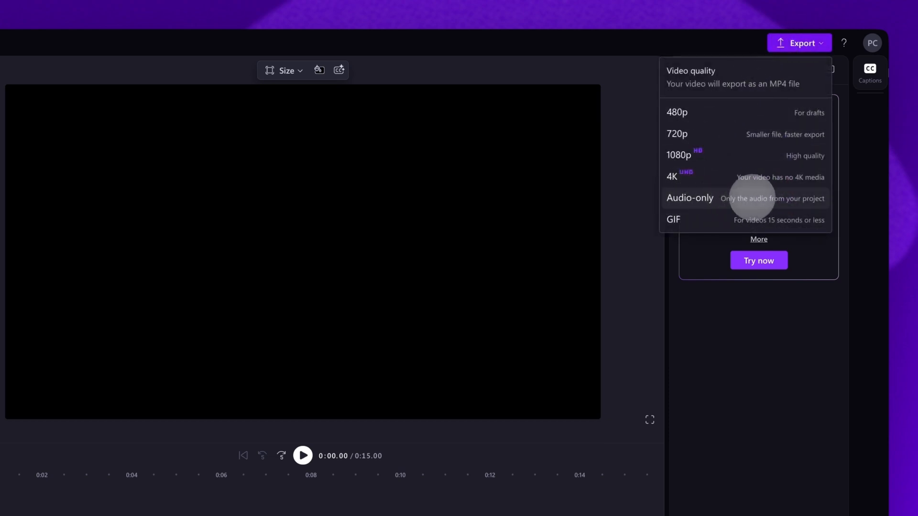
click(689, 198)
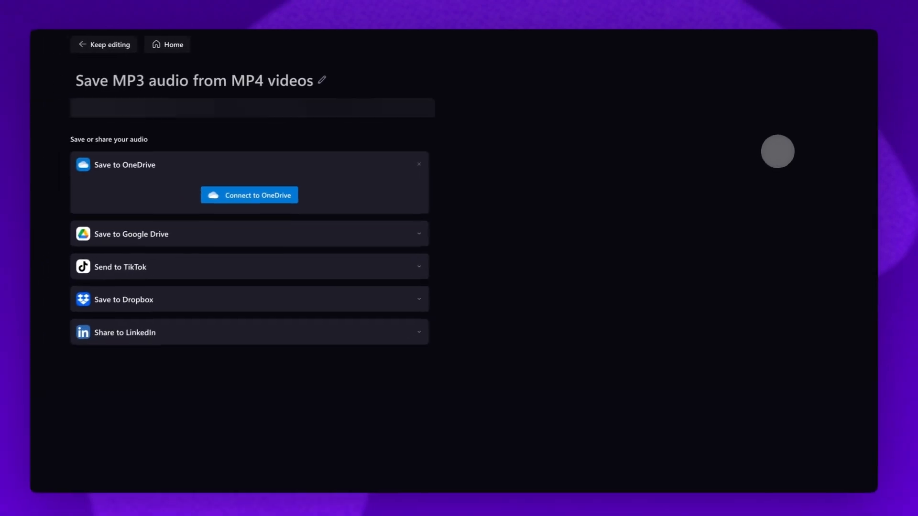